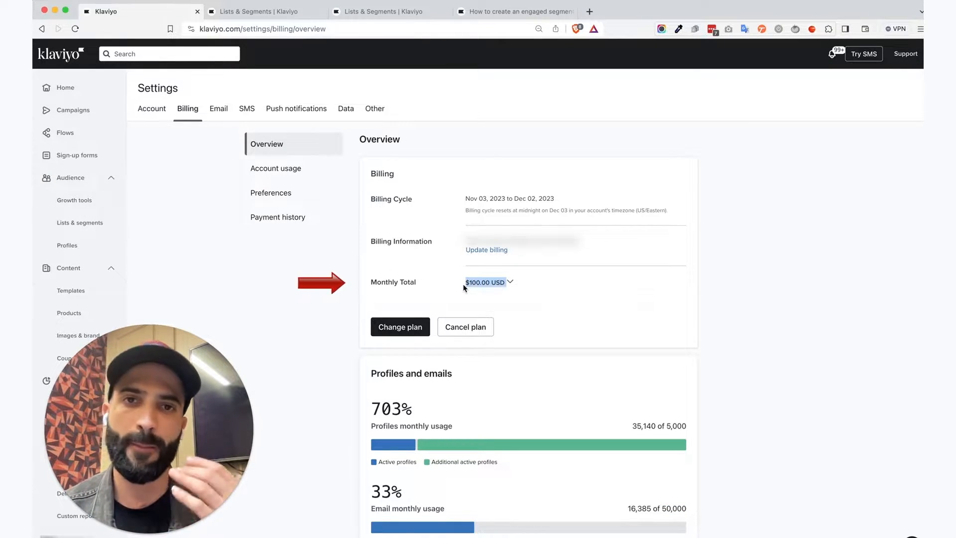
{"action": "mouse_move", "coordinate": [511, 309]}
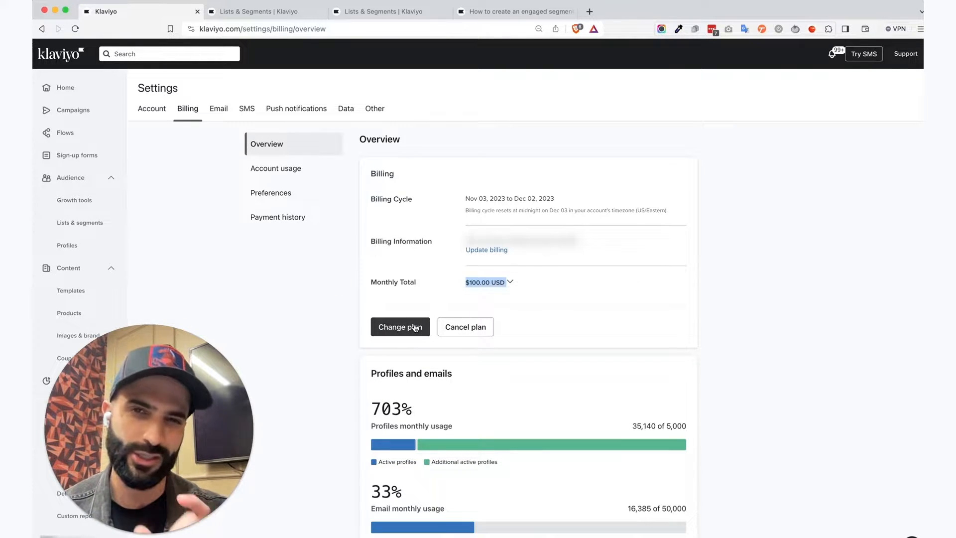
Start a plan change to review the 40,000-profile email plan at $649.50 monthly
{"action": "left_click", "coordinate": [400, 327]}
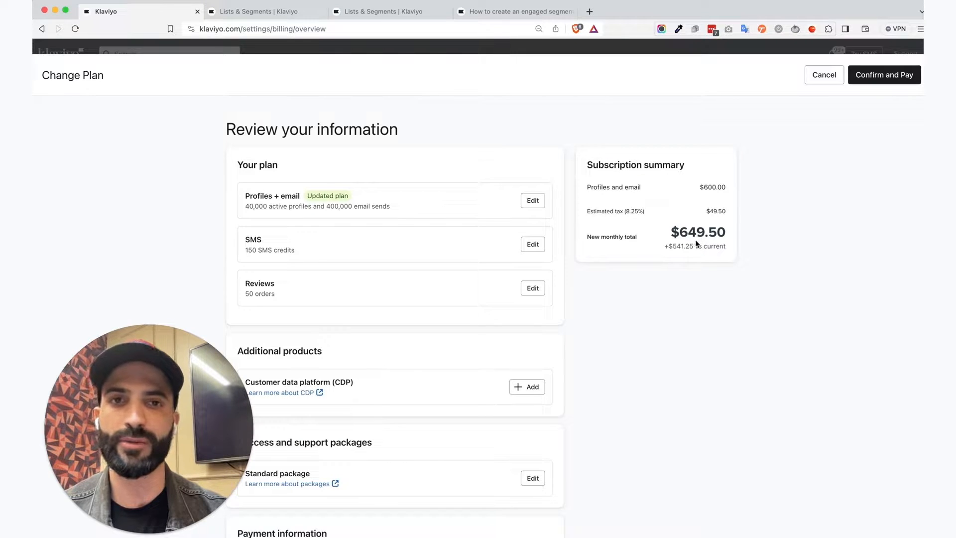
{"action": "mouse_move", "coordinate": [674, 255]}
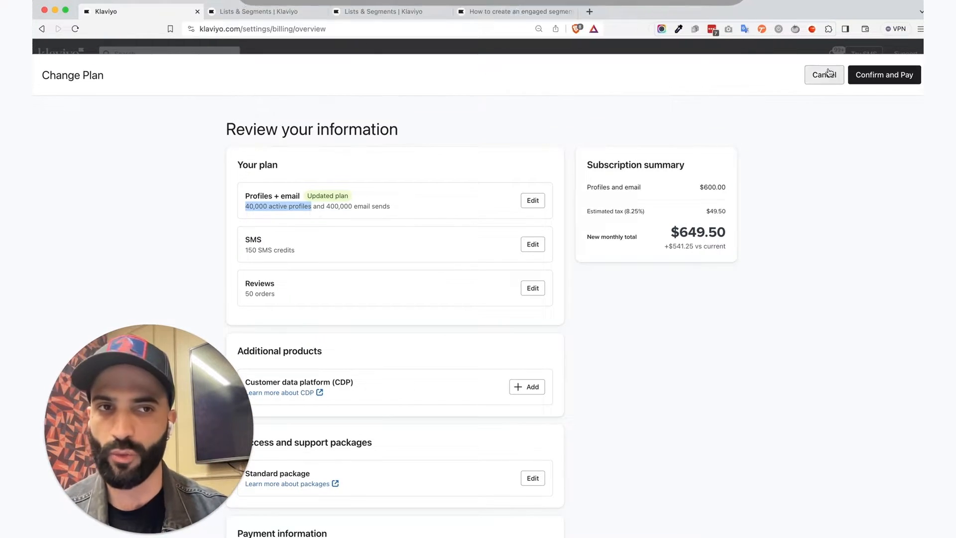
Cancel the plan change and highlight the 35,140 of 5,000 active profiles figure
{"action": "left_click", "coordinate": [824, 75]}
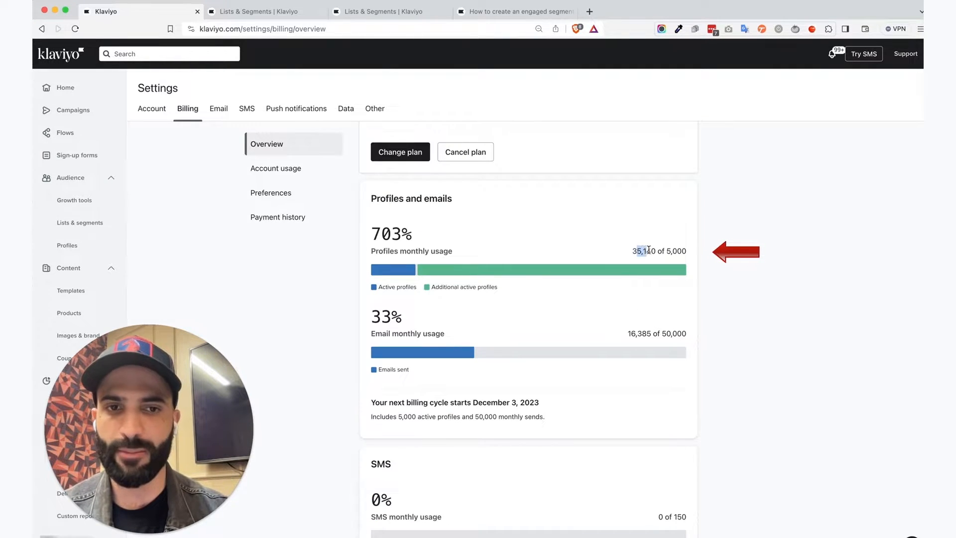
{"action": "double_click", "coordinate": [643, 251]}
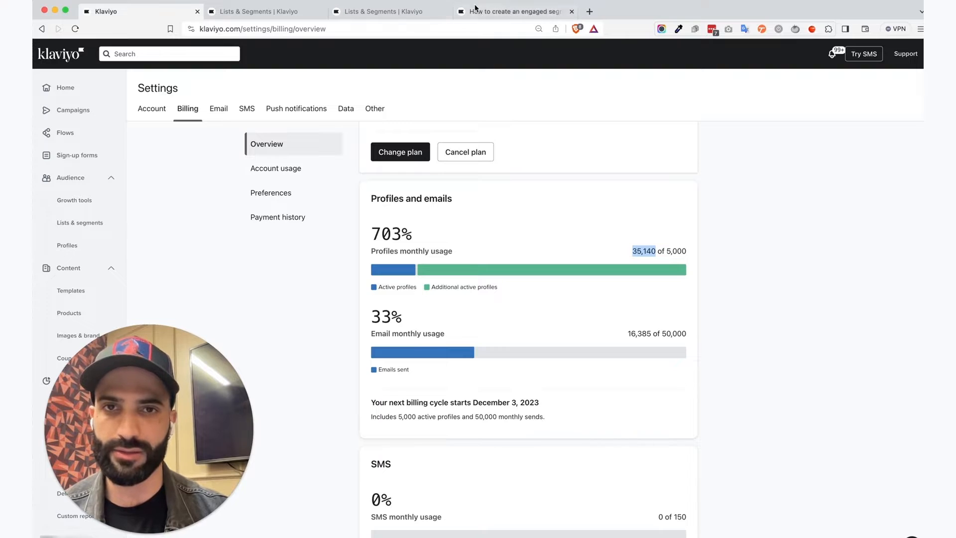
Read the 'How to create an engaged segment' article, then return to Lists & Segments
{"action": "left_click", "coordinate": [515, 11]}
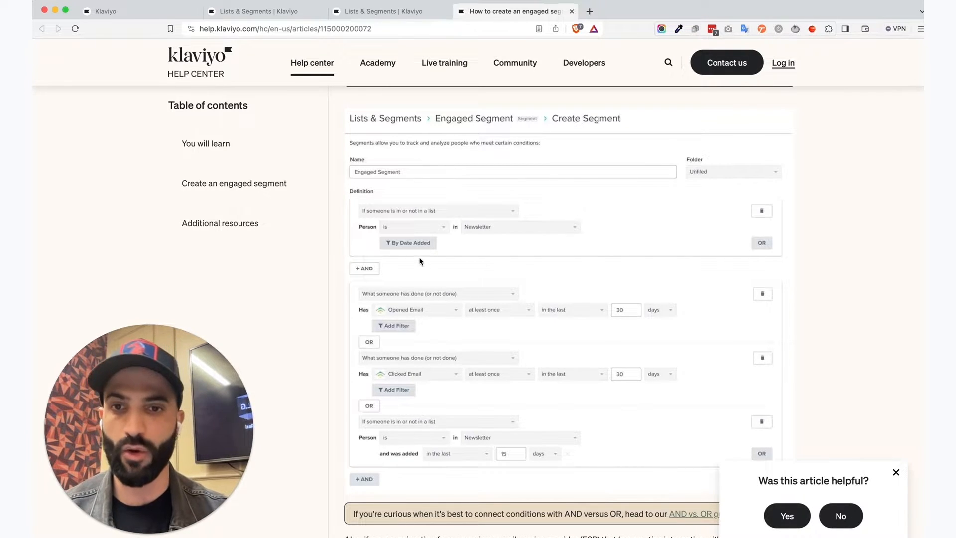
{"action": "mouse_move", "coordinate": [594, 249]}
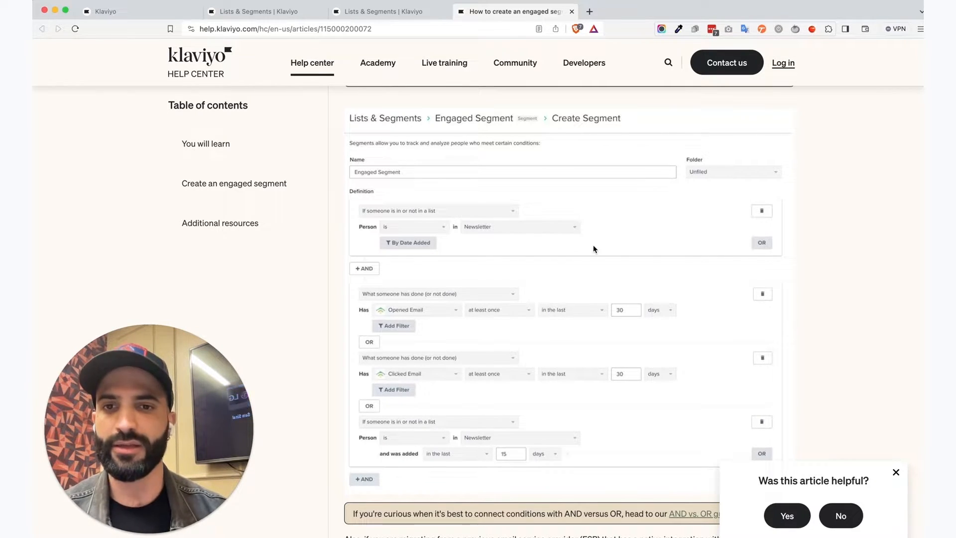
{"action": "mouse_move", "coordinate": [457, 293]}
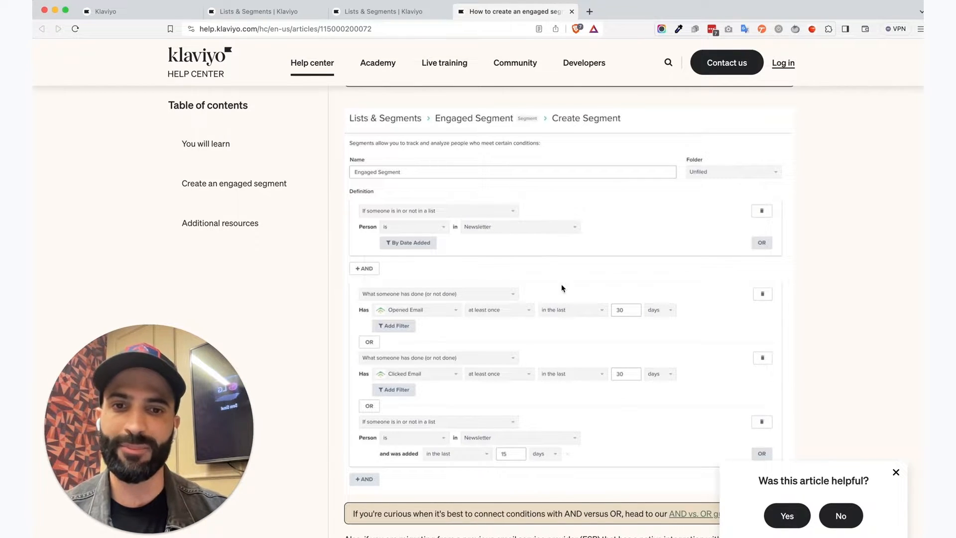
{"action": "left_click", "coordinate": [391, 11]}
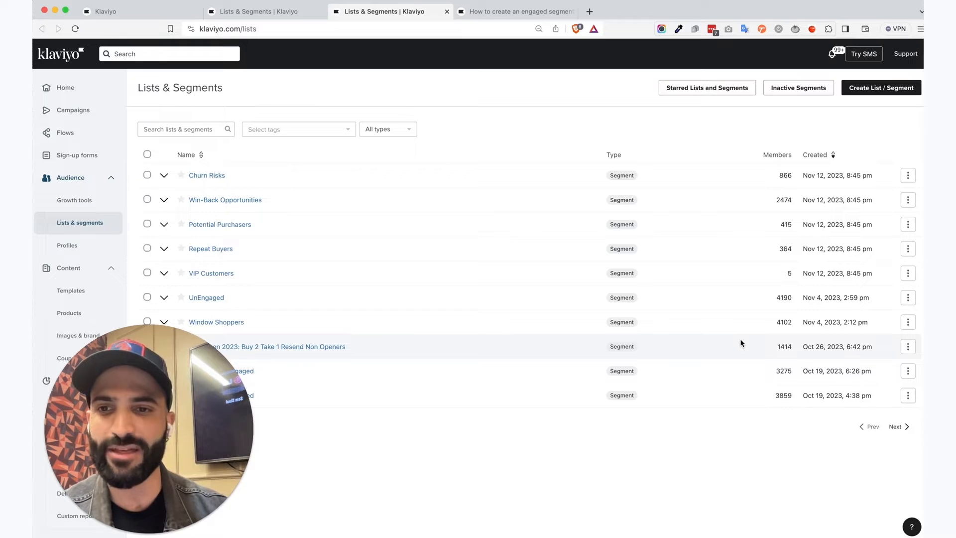
Filter the segment list by 'ENGAGED' to find the 120-Day Engaged segment
{"action": "type", "text": "ENGAGED"}
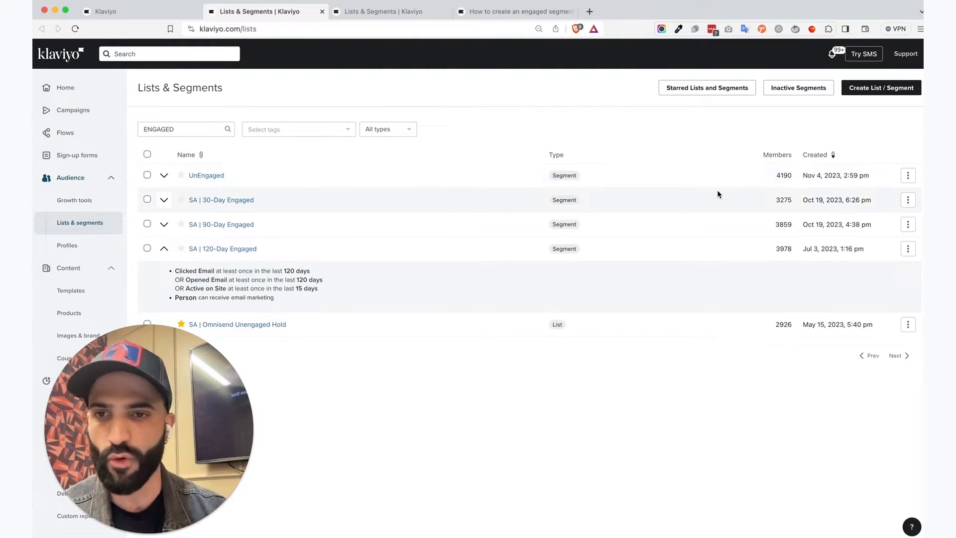
{"action": "mouse_move", "coordinate": [301, 212]}
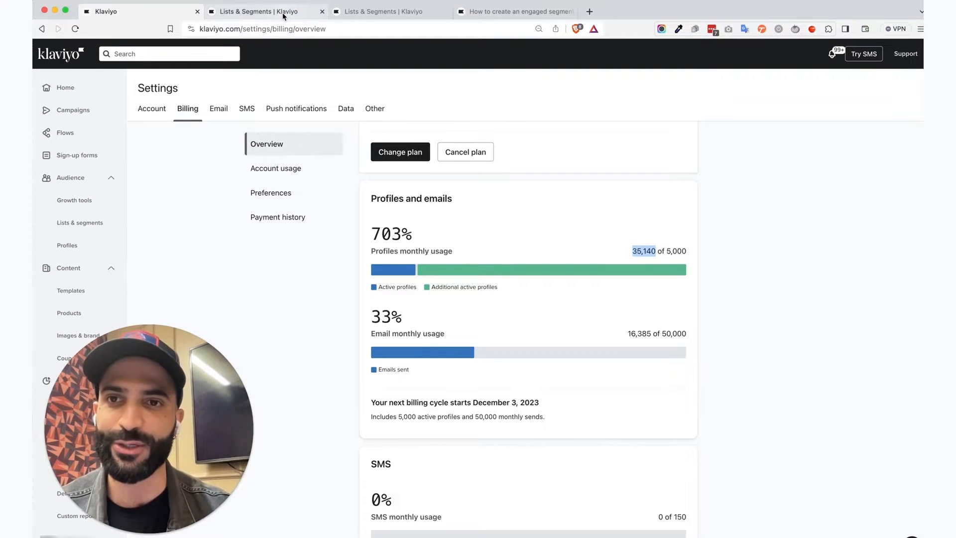
{"action": "mouse_move", "coordinate": [263, 11]}
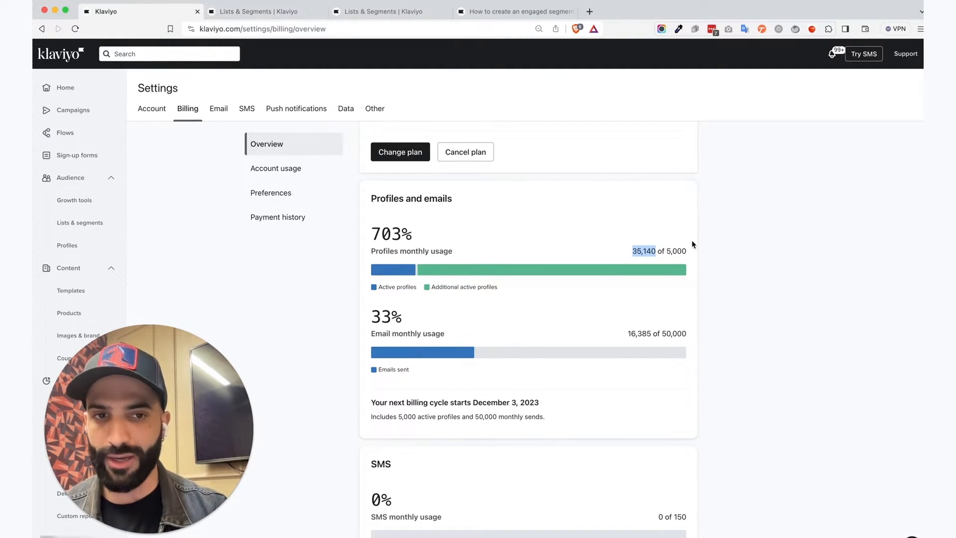
{"action": "left_click", "coordinate": [263, 11]}
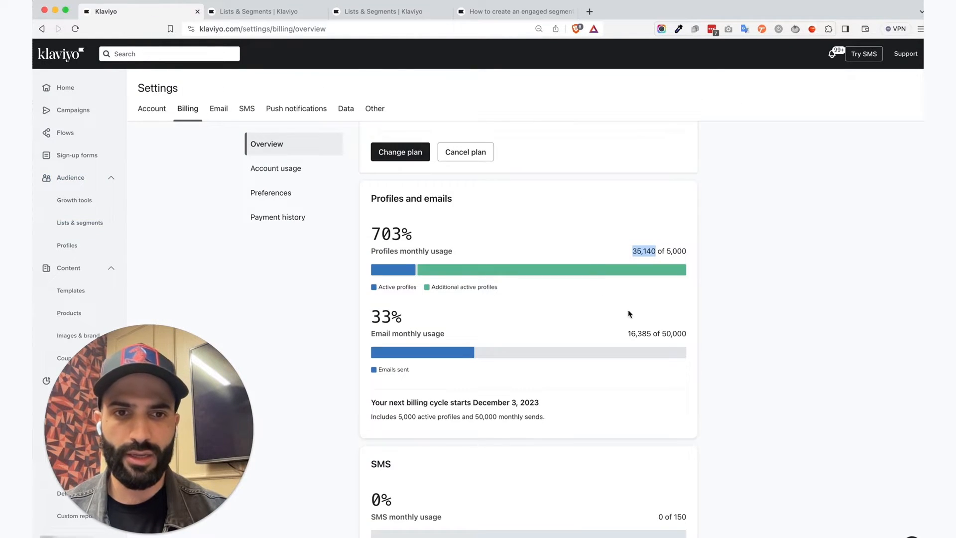
{"action": "scroll", "scroll_direction": "down", "scroll_amount": 3}
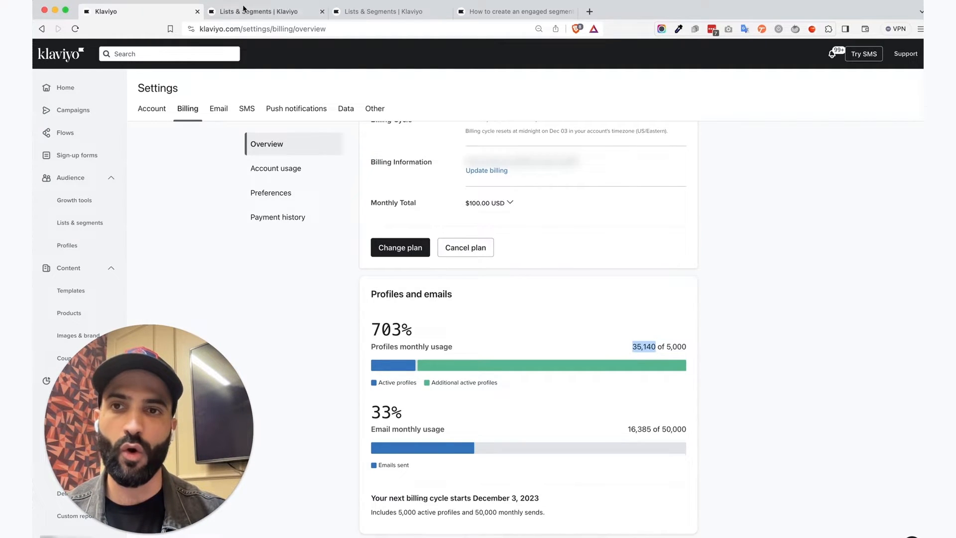
{"action": "left_click", "coordinate": [265, 11]}
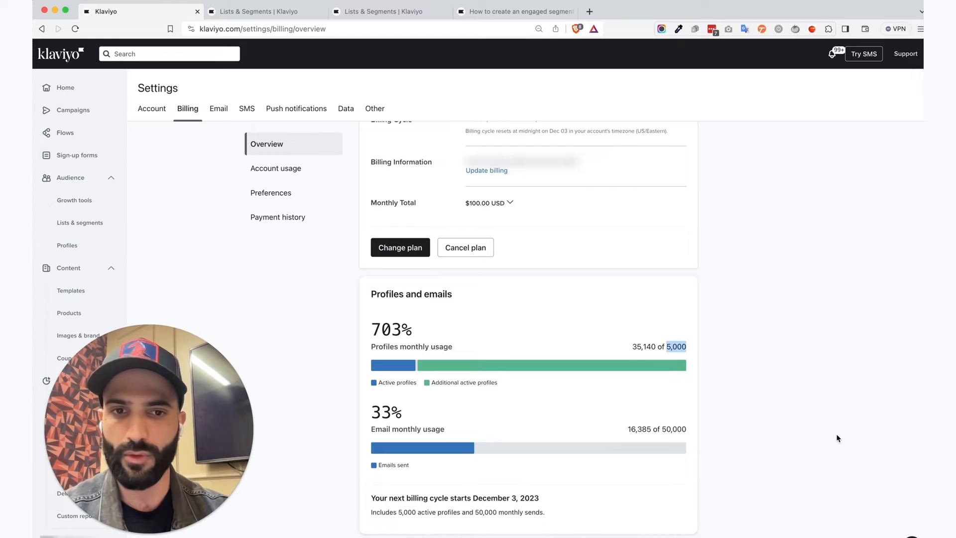
{"action": "mouse_move", "coordinate": [488, 403]}
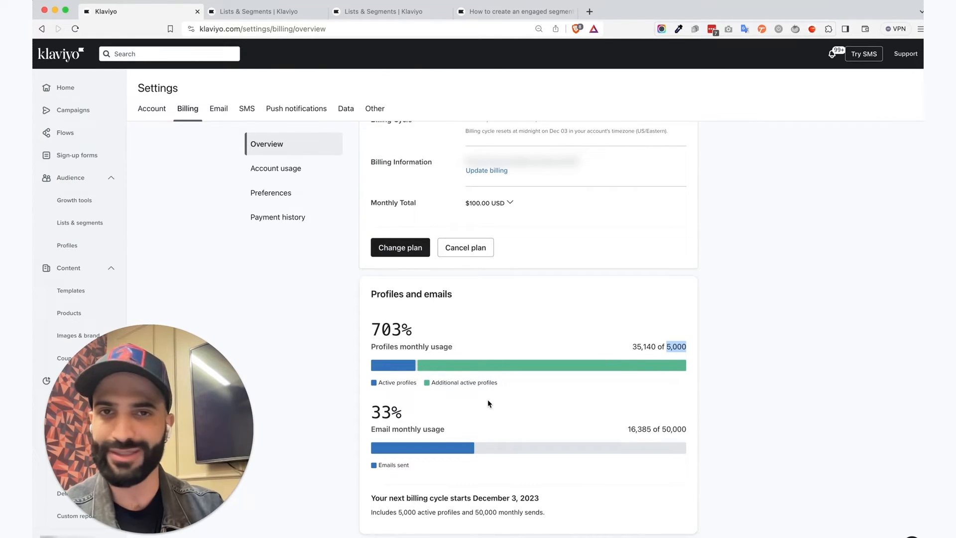
{"action": "scroll", "scroll_direction": "down", "scroll_amount": 3}
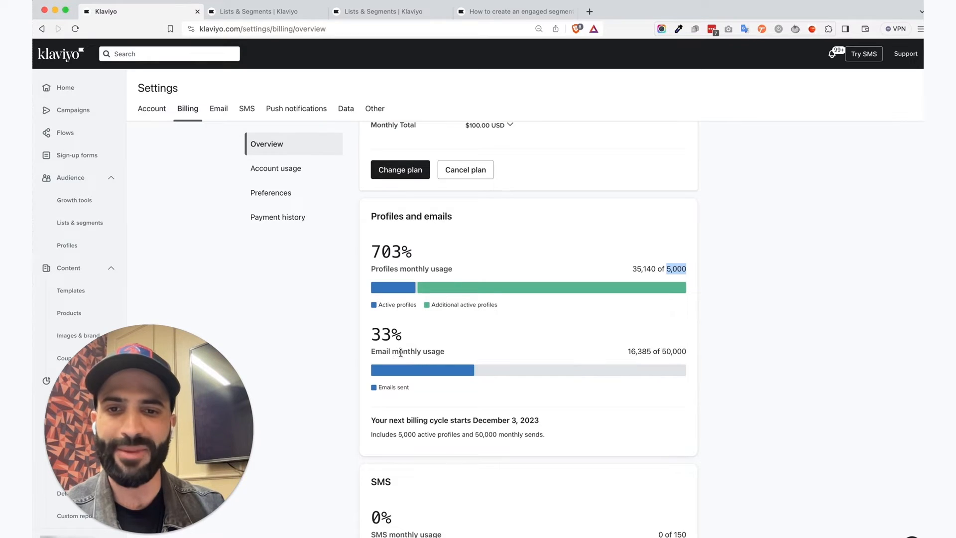
{"action": "mouse_move", "coordinate": [657, 297]}
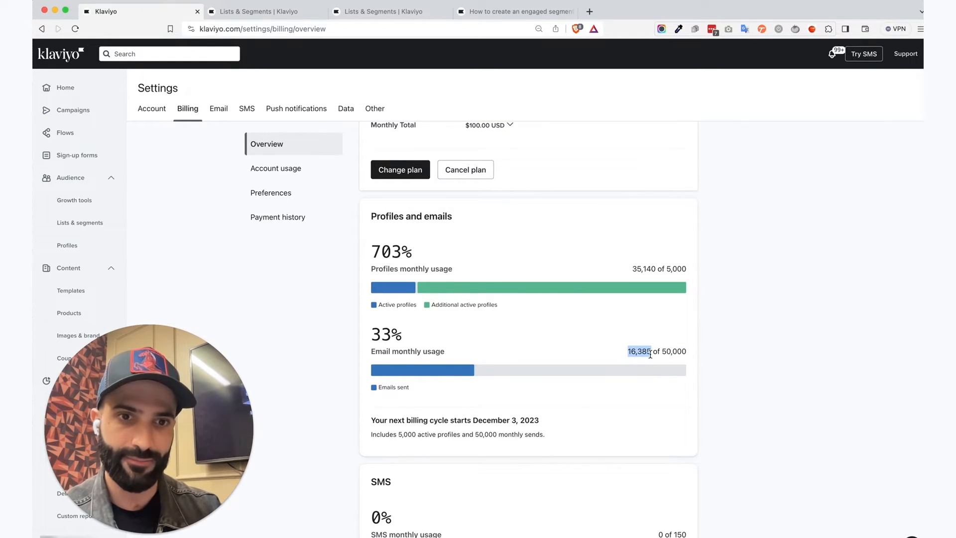
{"action": "mouse_move", "coordinate": [678, 287]}
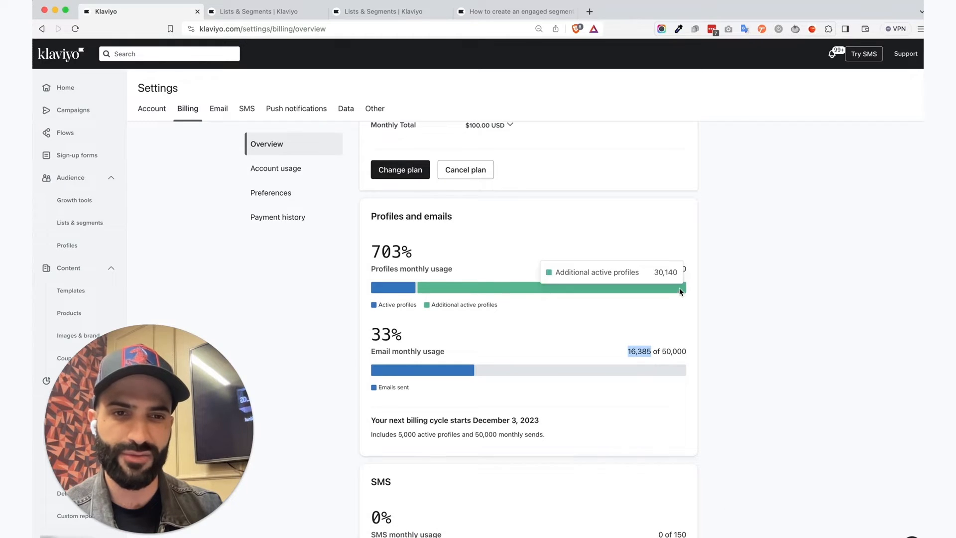
{"action": "mouse_move", "coordinate": [677, 308]}
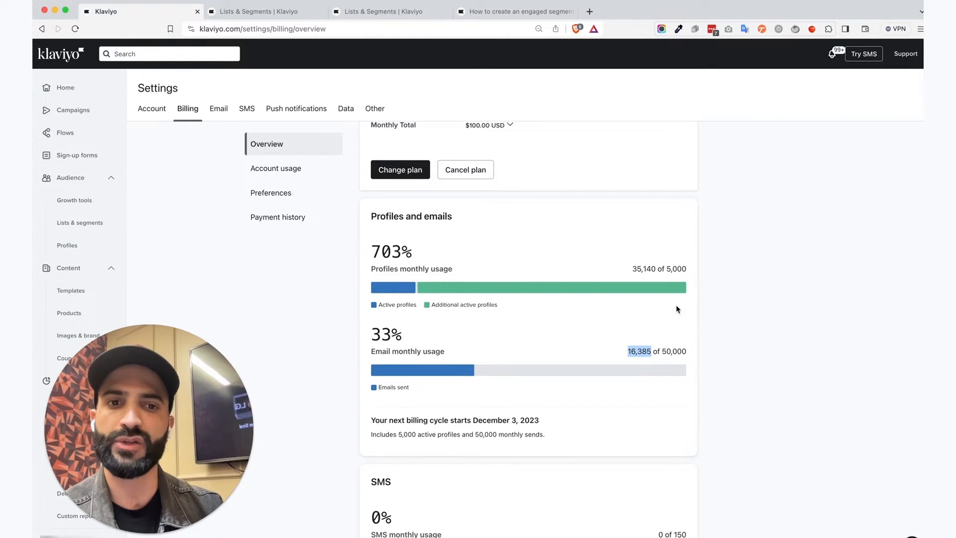
{"action": "mouse_move", "coordinate": [692, 357]}
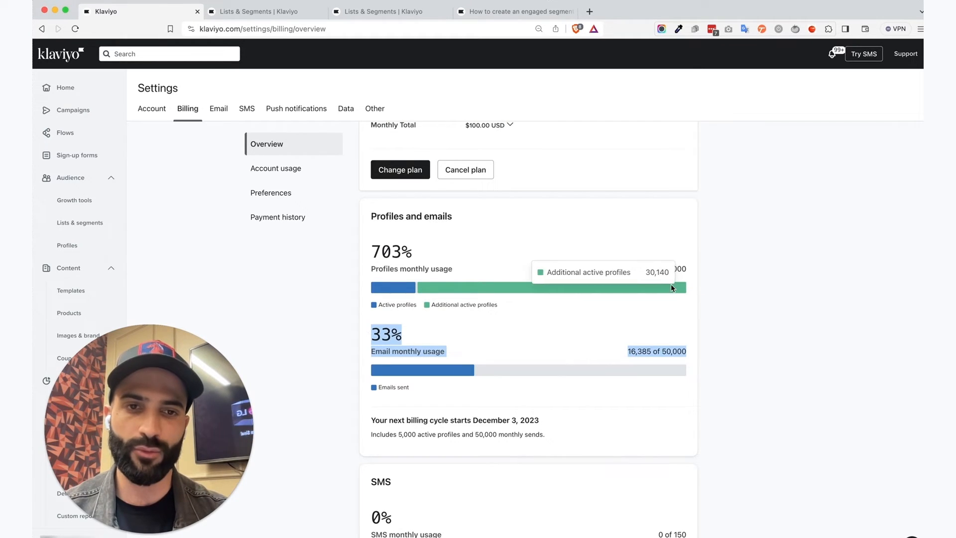
{"action": "mouse_move", "coordinate": [426, 339]}
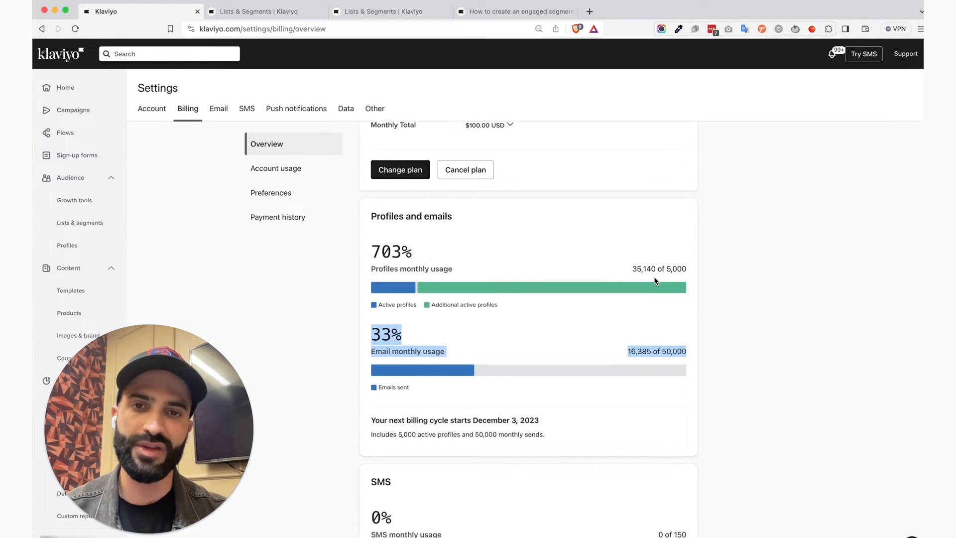
{"action": "mouse_move", "coordinate": [671, 269]}
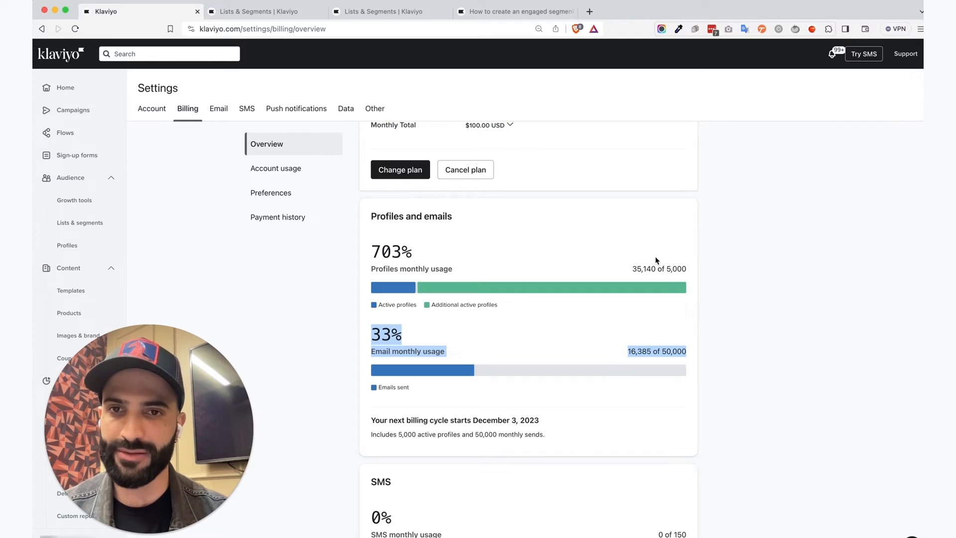
{"action": "mouse_move", "coordinate": [401, 170]}
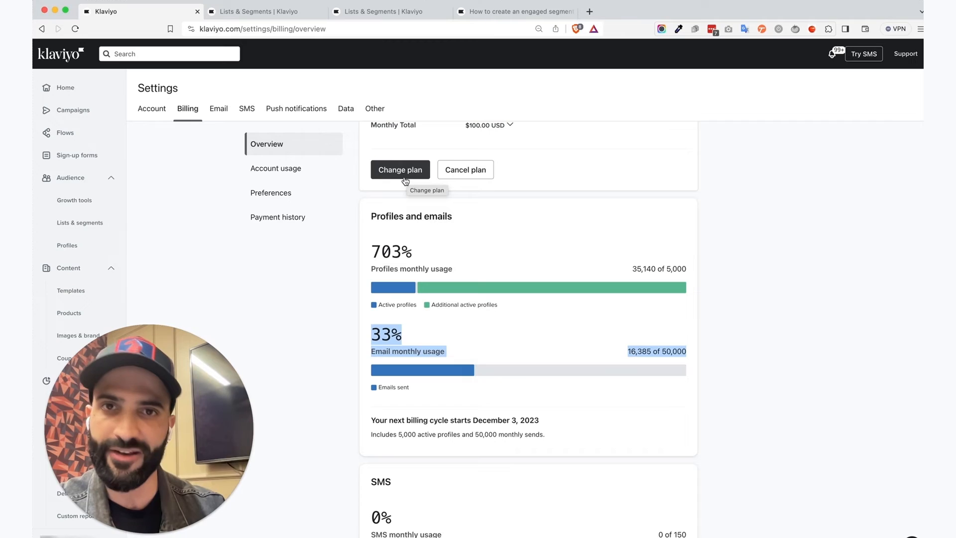
{"action": "left_click", "coordinate": [401, 170]}
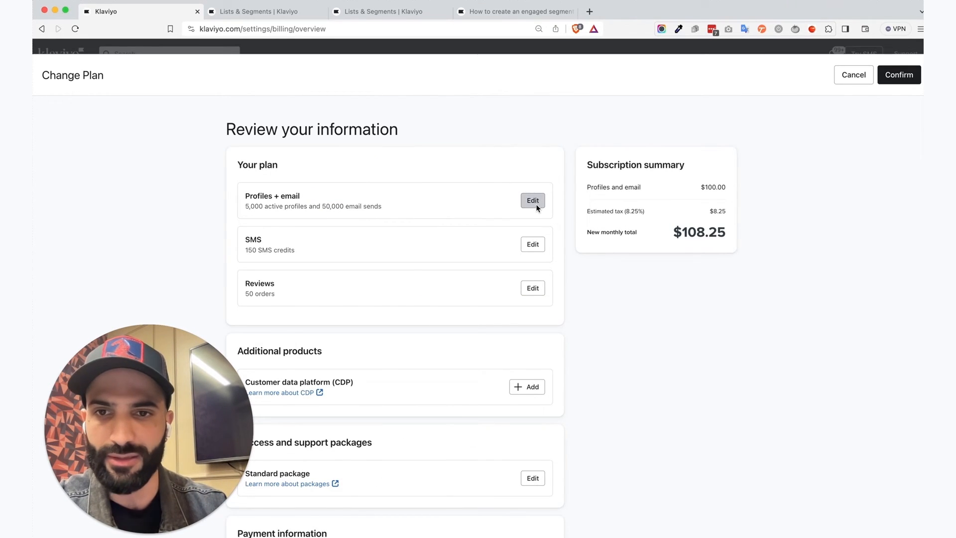
{"action": "left_click", "coordinate": [532, 200]}
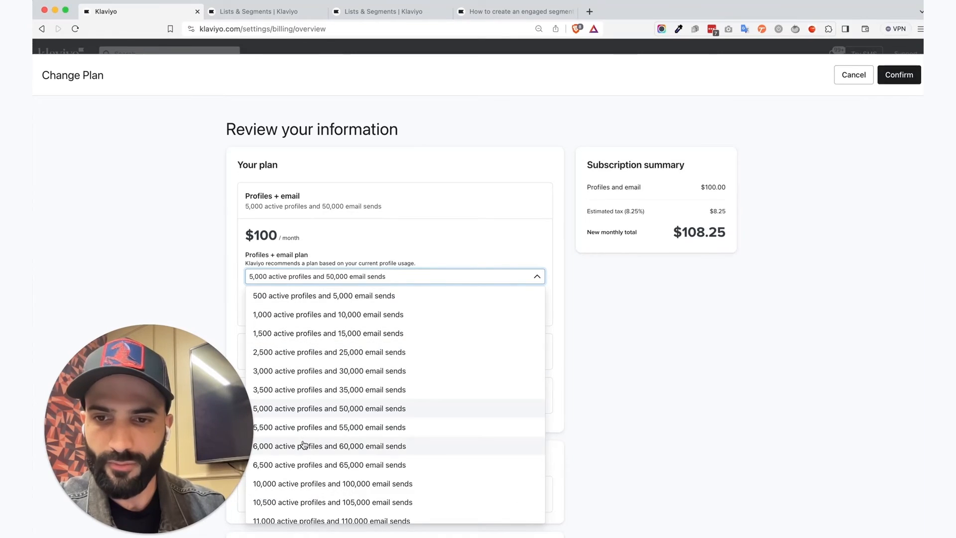
{"action": "mouse_move", "coordinate": [317, 454]}
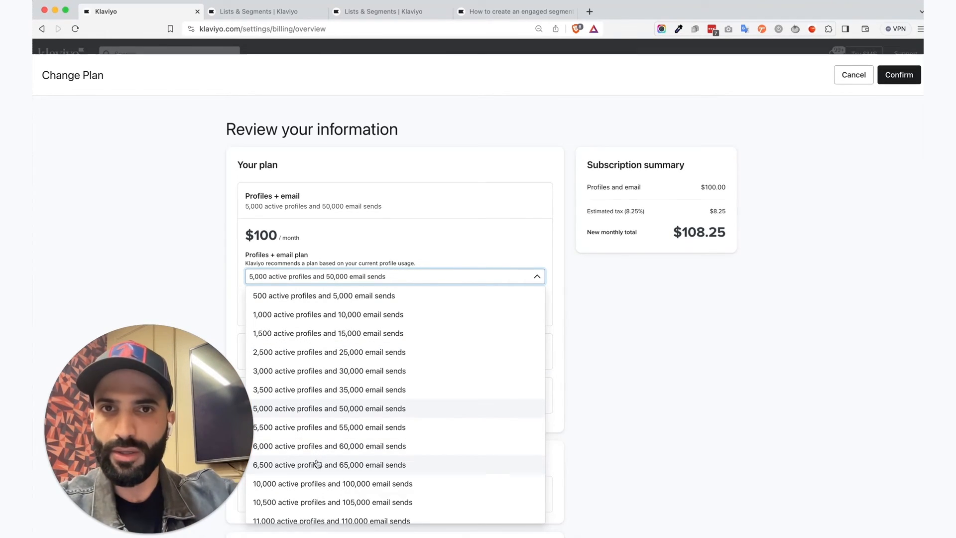
{"action": "scroll", "scroll_direction": "down", "scroll_amount": 3}
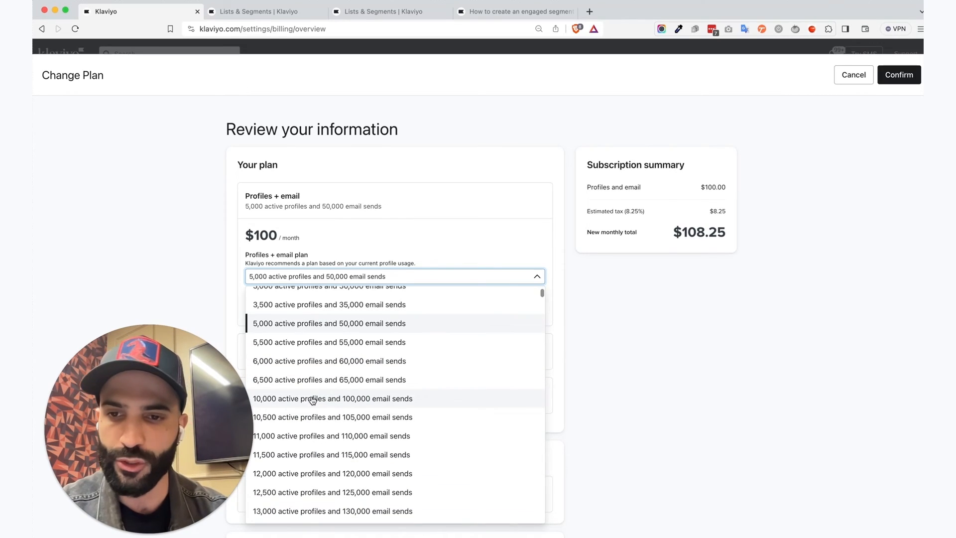
{"action": "left_click", "coordinate": [333, 398]}
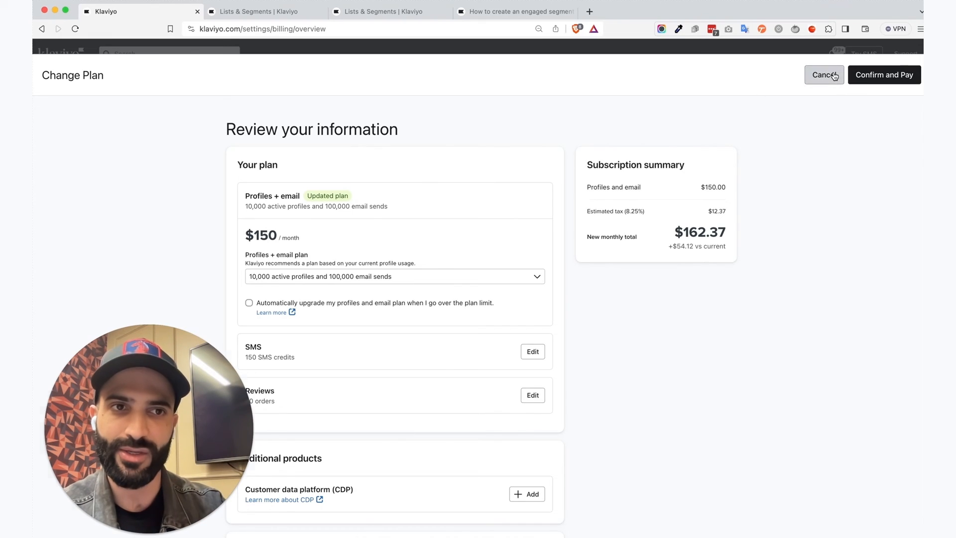
{"action": "left_click", "coordinate": [824, 75]}
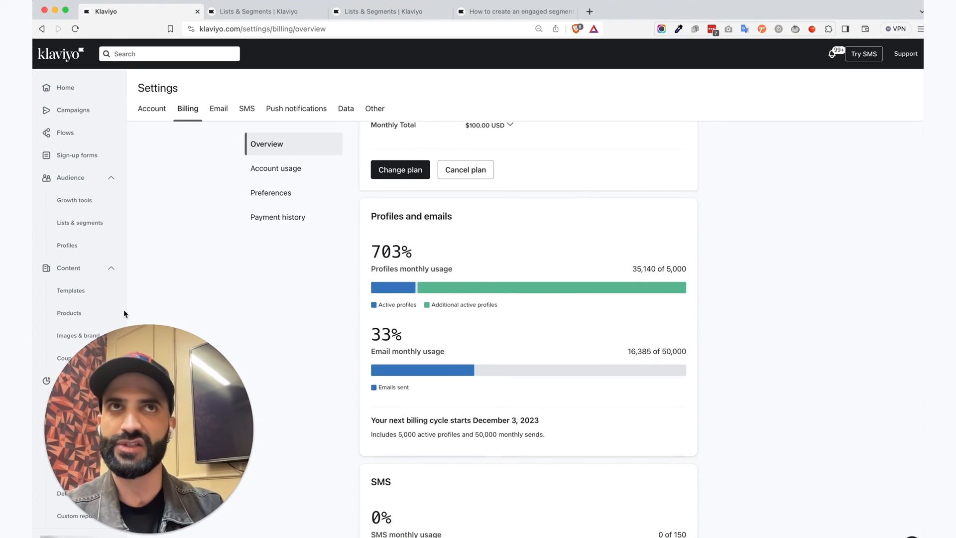